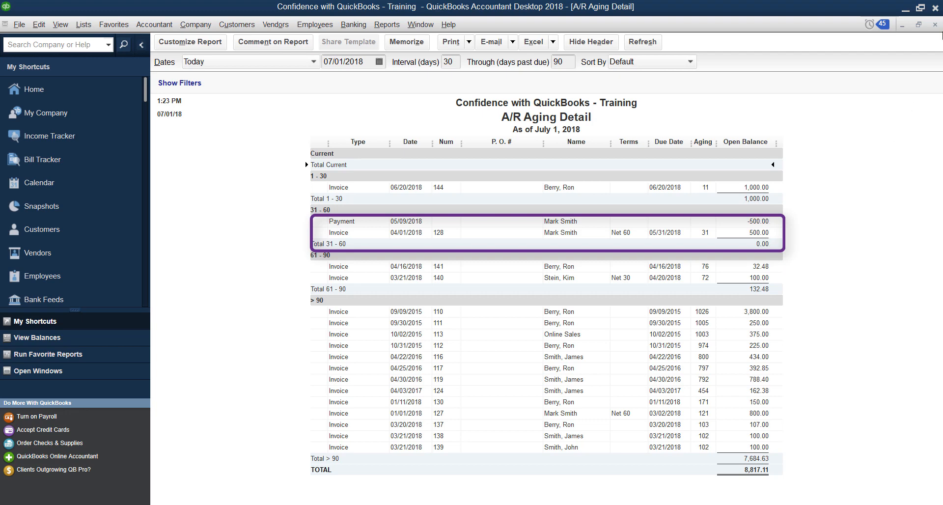
Show the Reports menu with the Customers & Receivables report choices
click(387, 24)
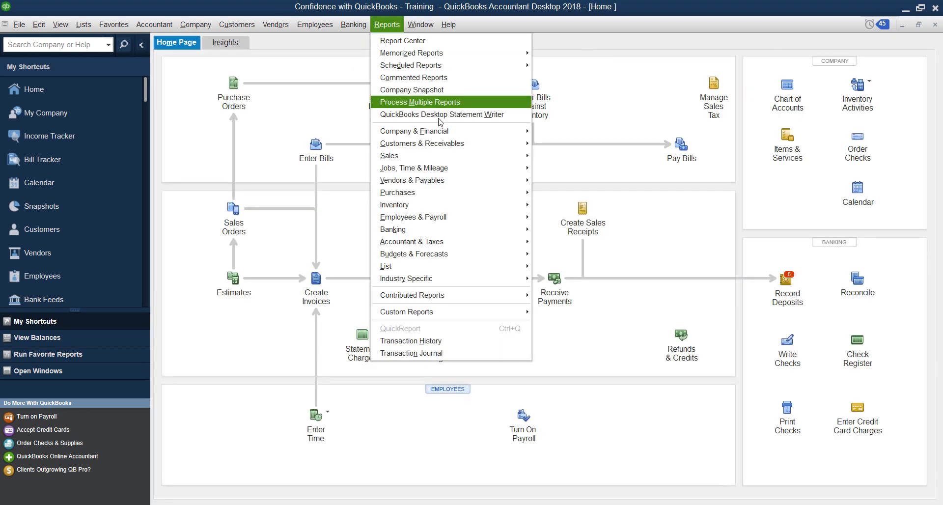
mouse_move(422, 143)
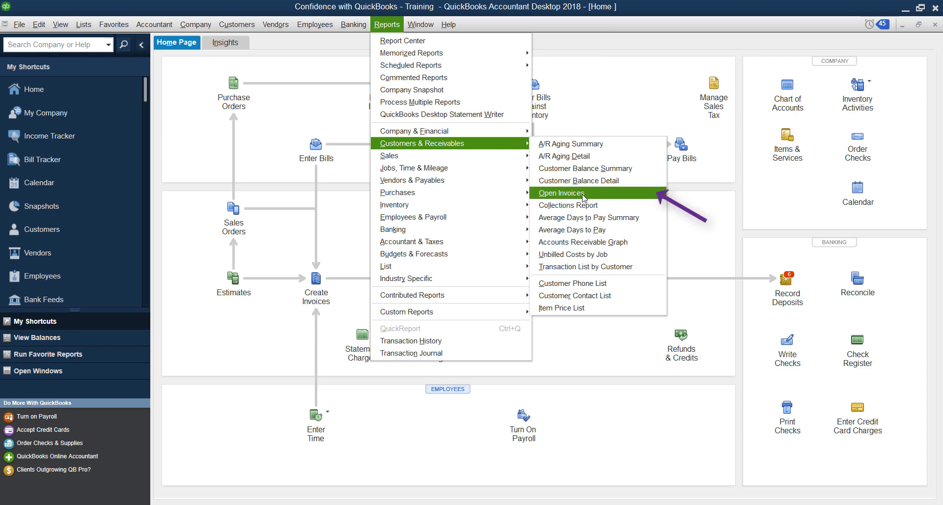
mouse_move(582, 197)
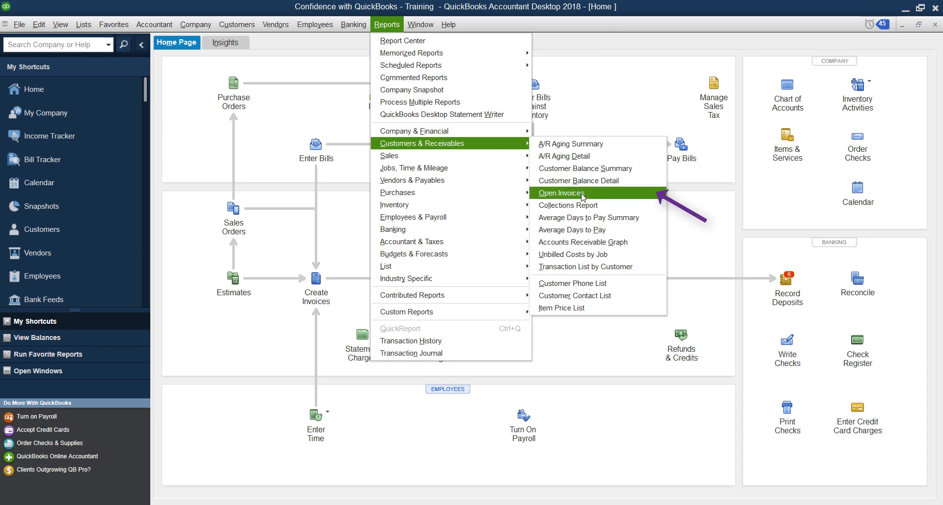
click(561, 193)
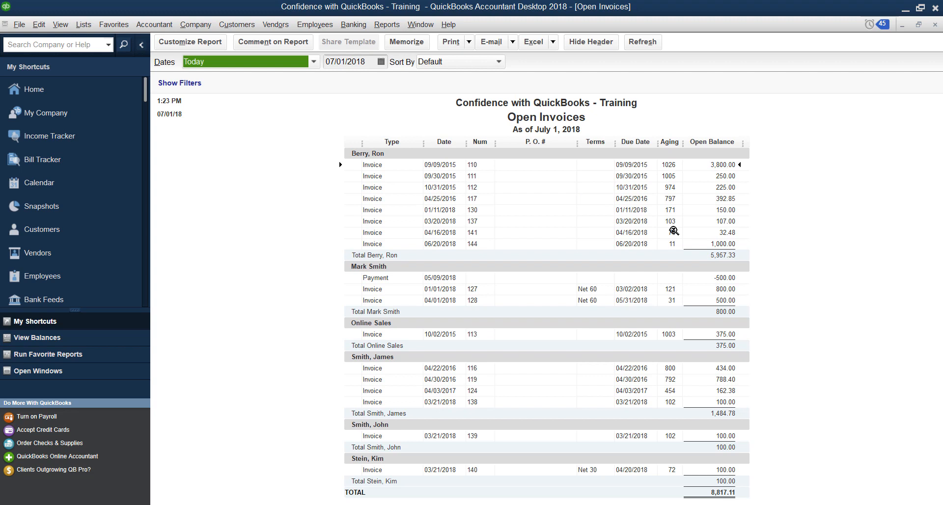
mouse_move(402, 268)
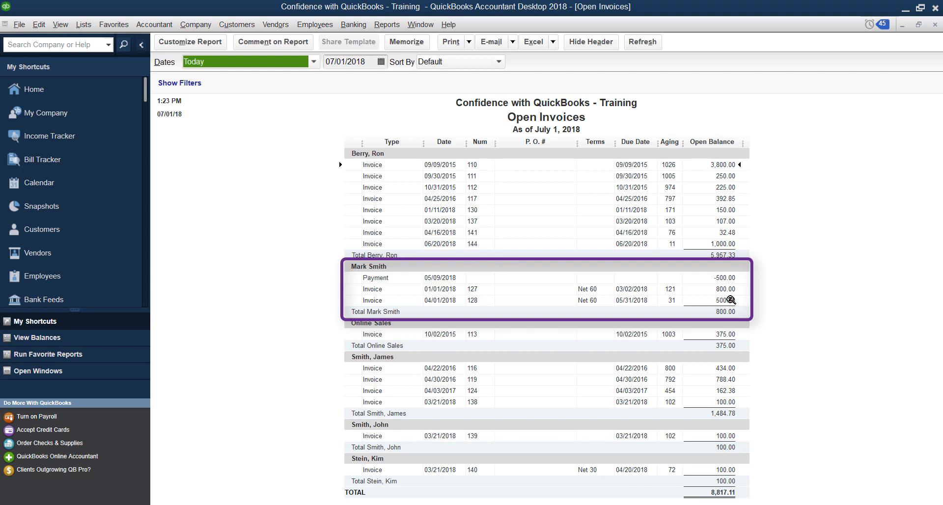
mouse_move(710, 283)
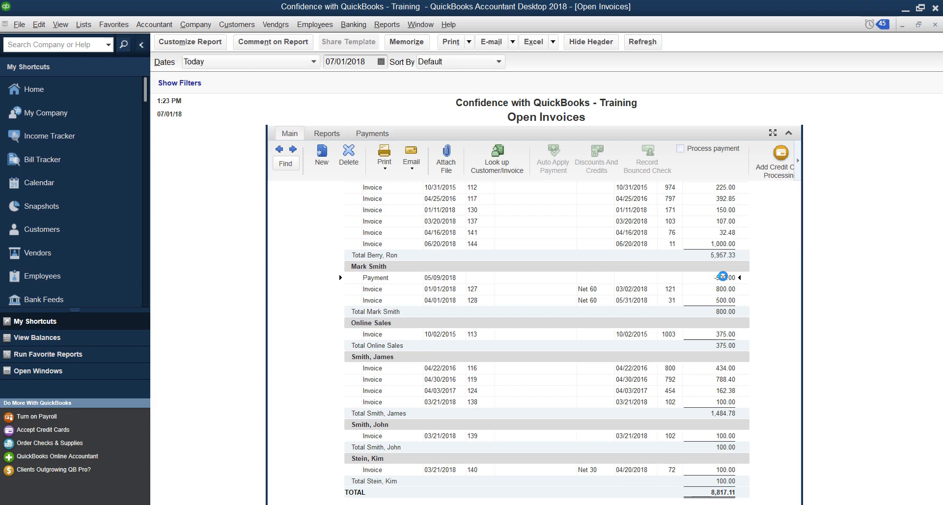
double_click(375, 277)
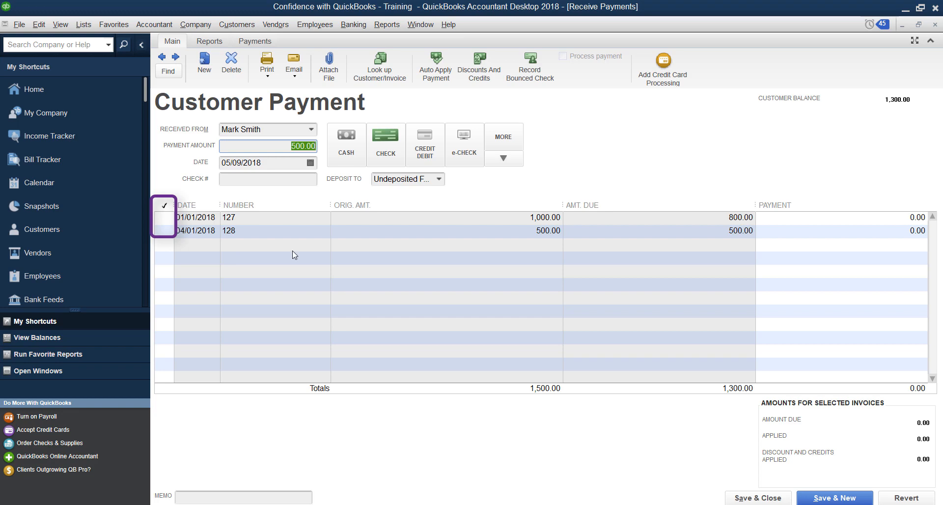
mouse_move(913, 201)
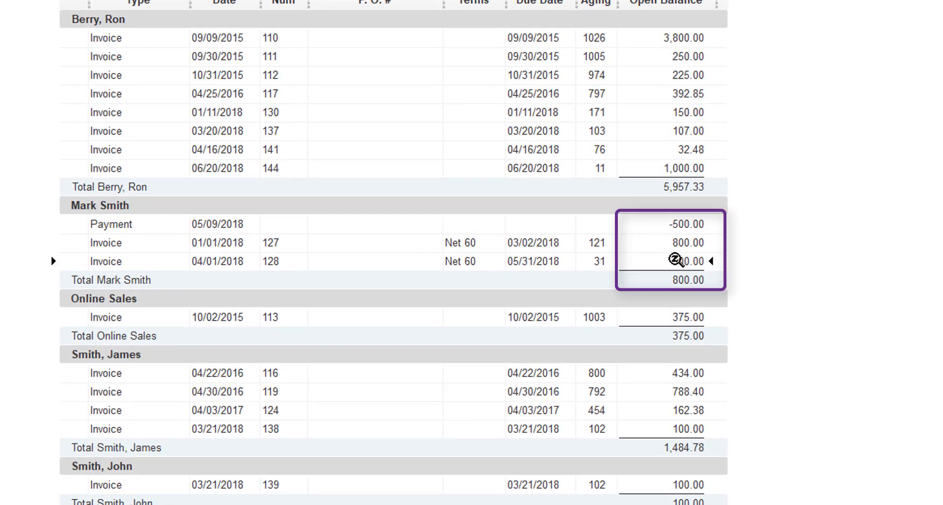
mouse_move(667, 227)
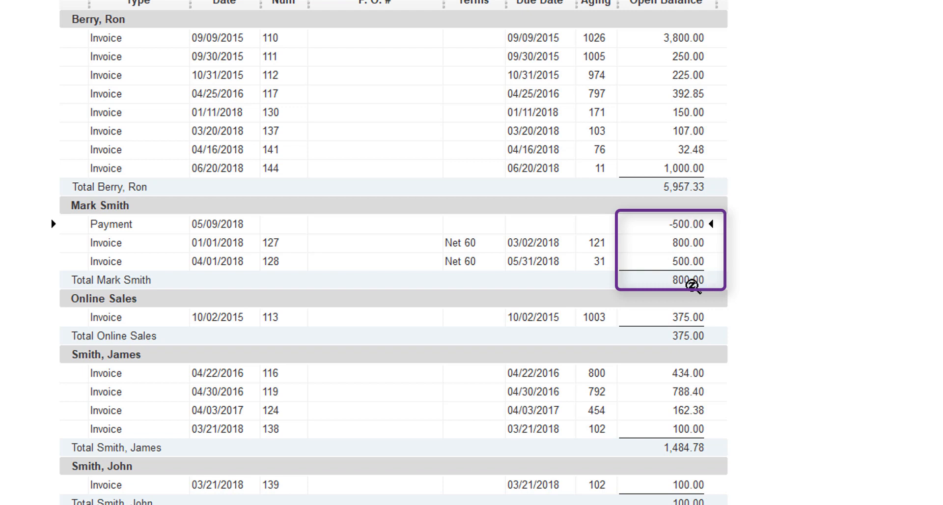
mouse_move(693, 272)
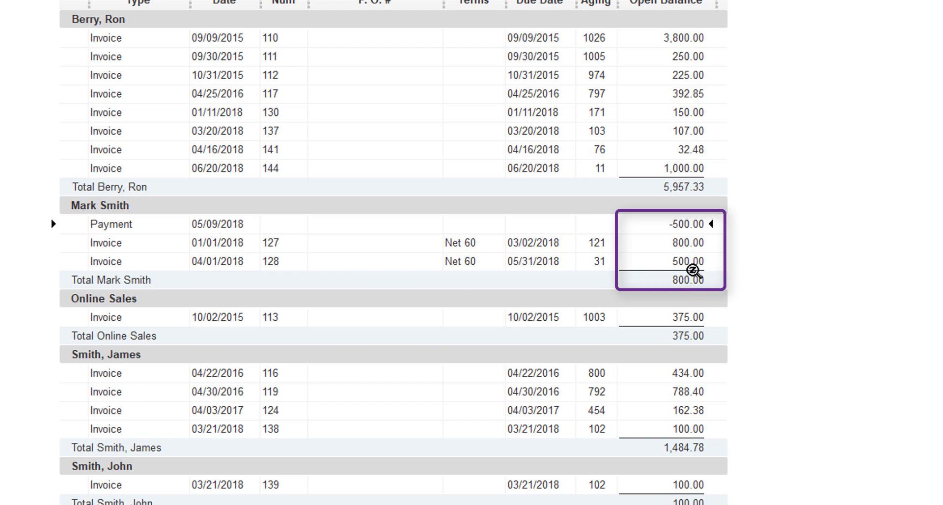
mouse_move(705, 247)
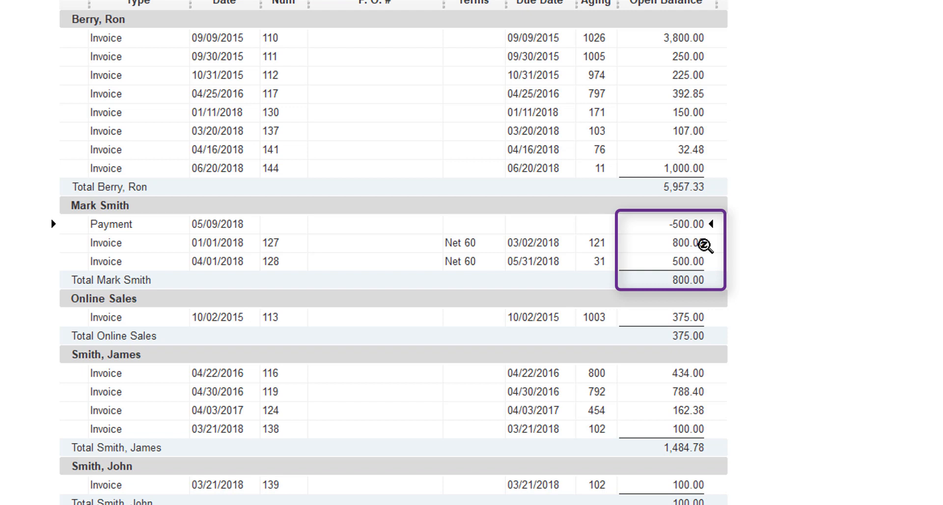
mouse_move(697, 299)
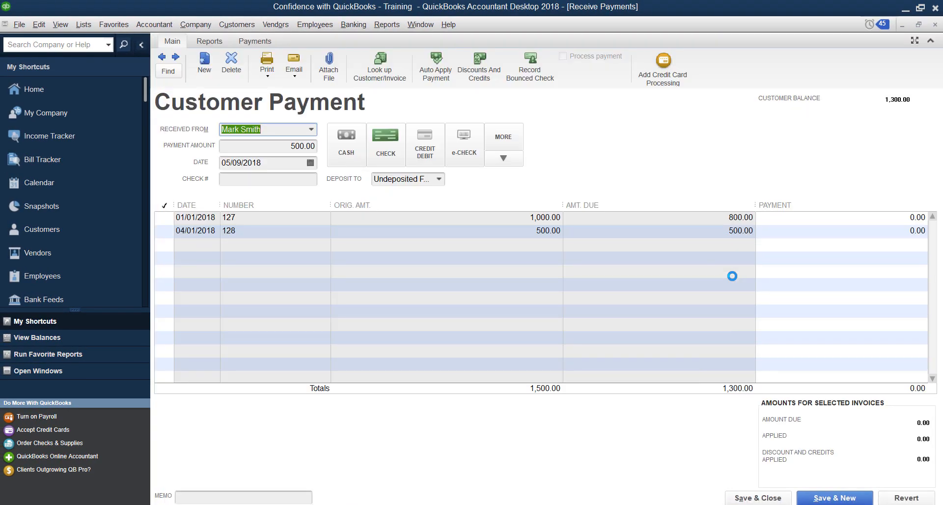
Apply the 500.00 payment to invoice 128 and save, leaving only invoice 127 open
click(164, 231)
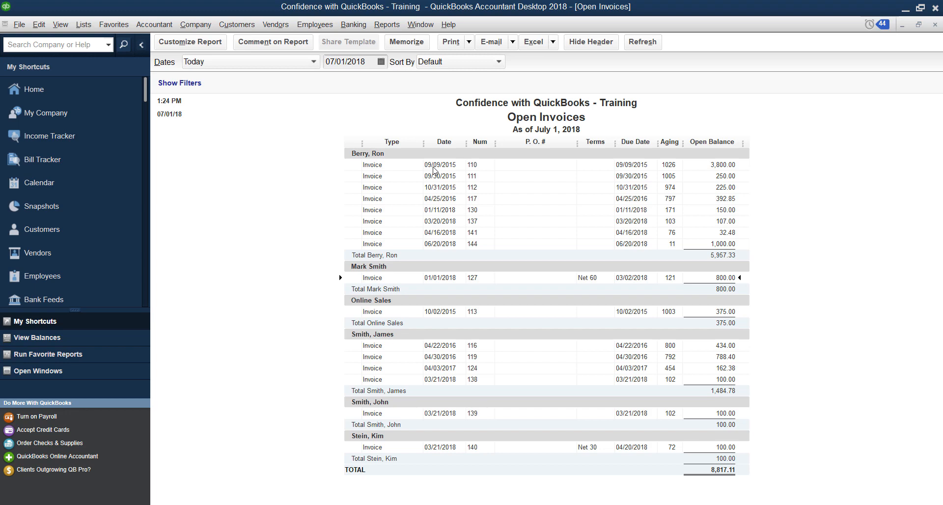
click(237, 25)
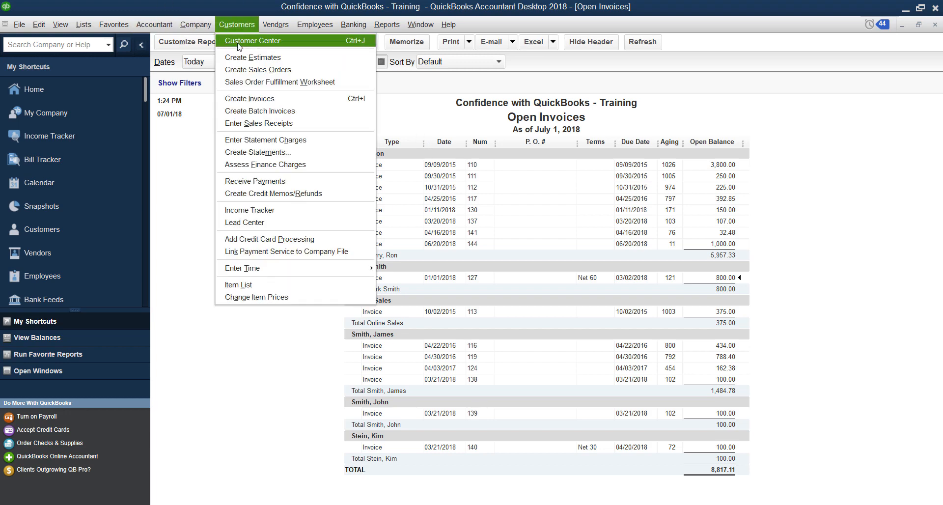
click(252, 41)
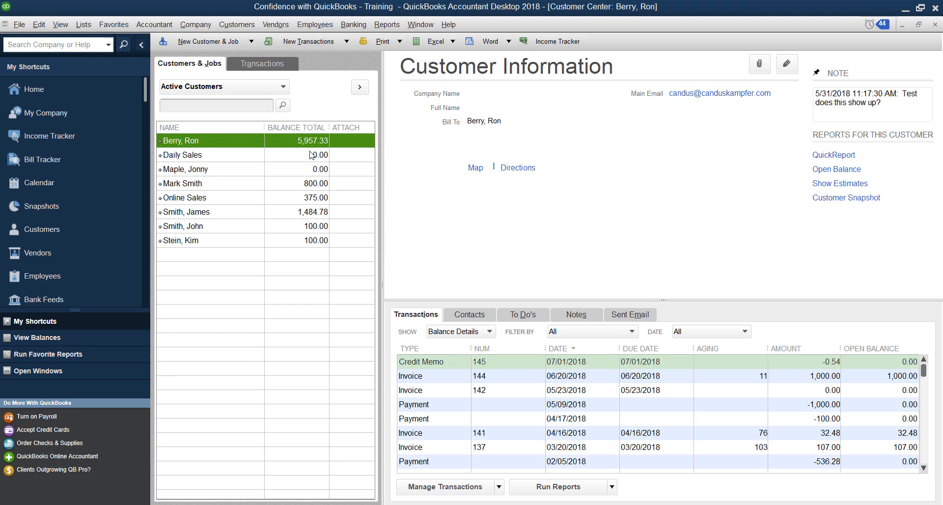
mouse_move(452, 444)
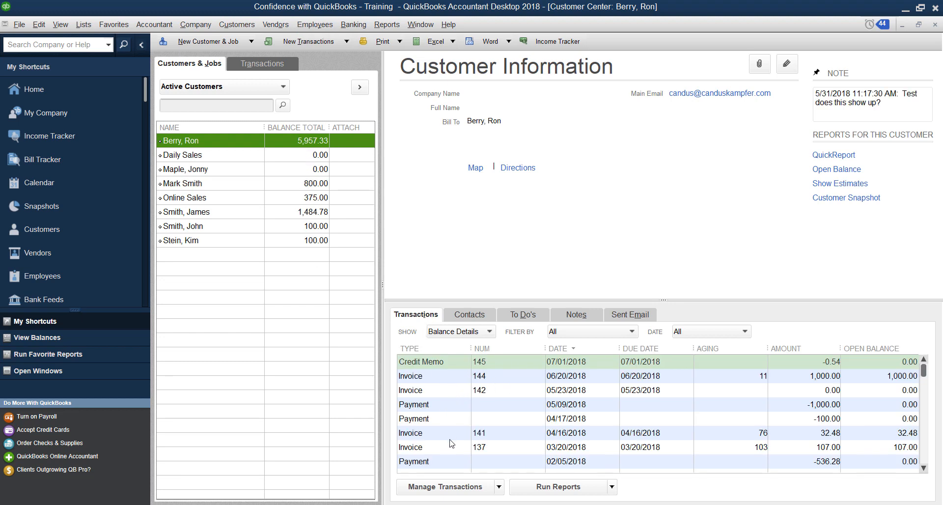
mouse_move(874, 397)
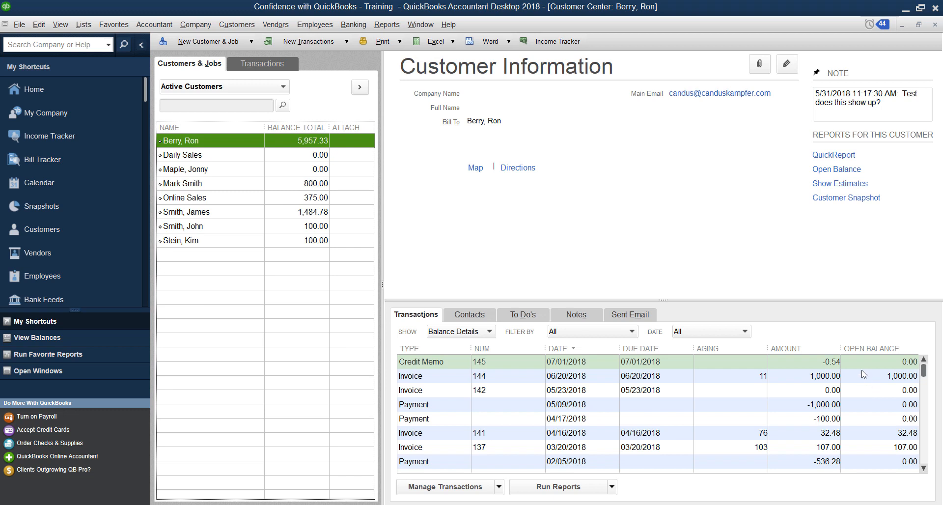
scroll(down, 3)
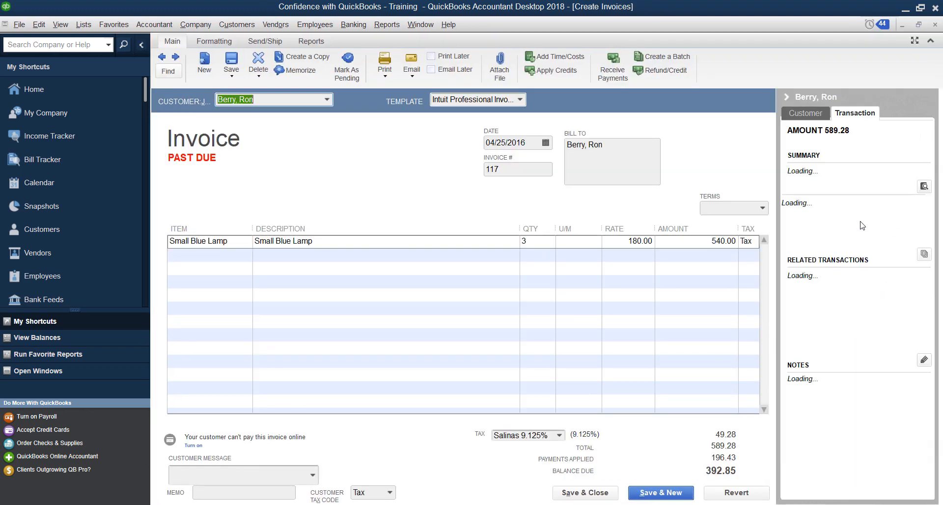
mouse_move(930, 97)
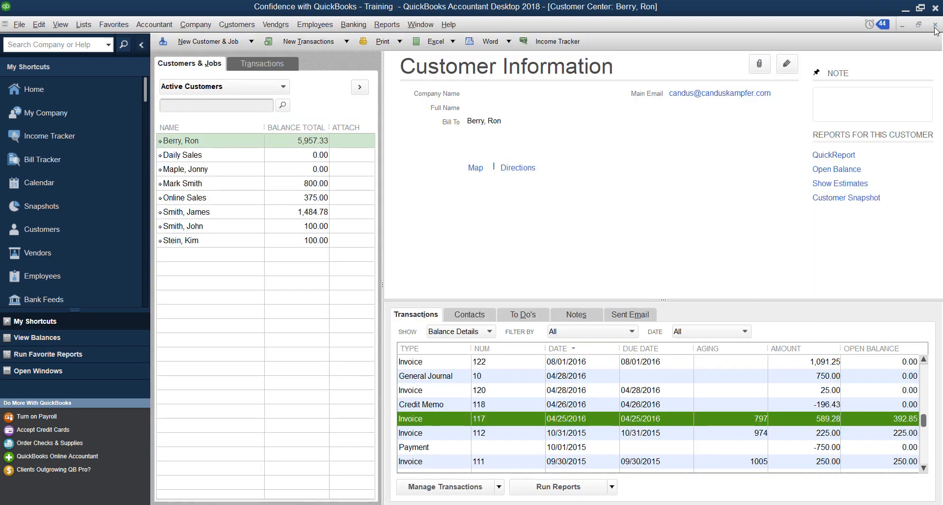
click(499, 446)
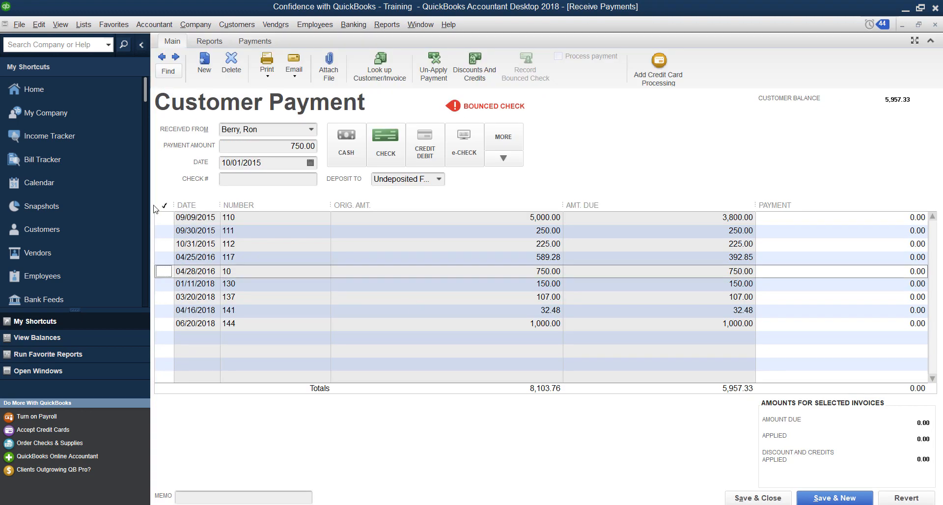
click(164, 218)
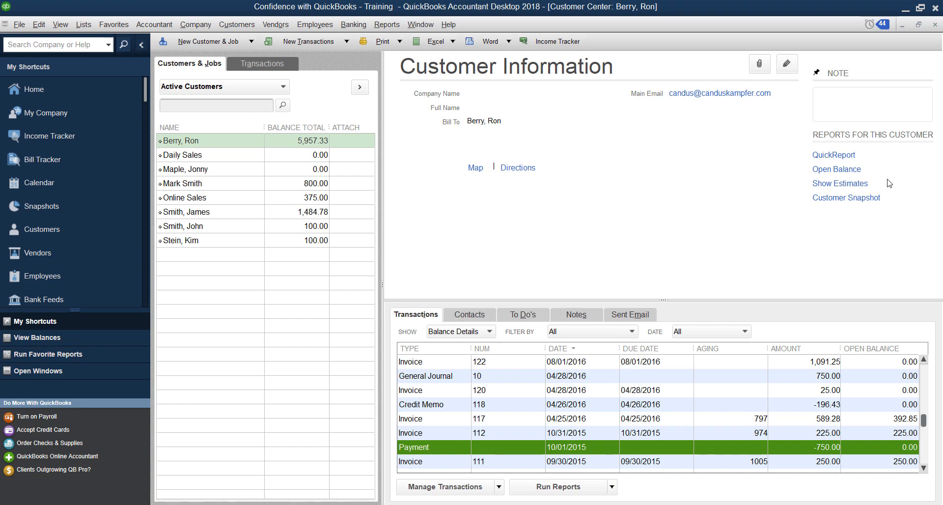
click(836, 169)
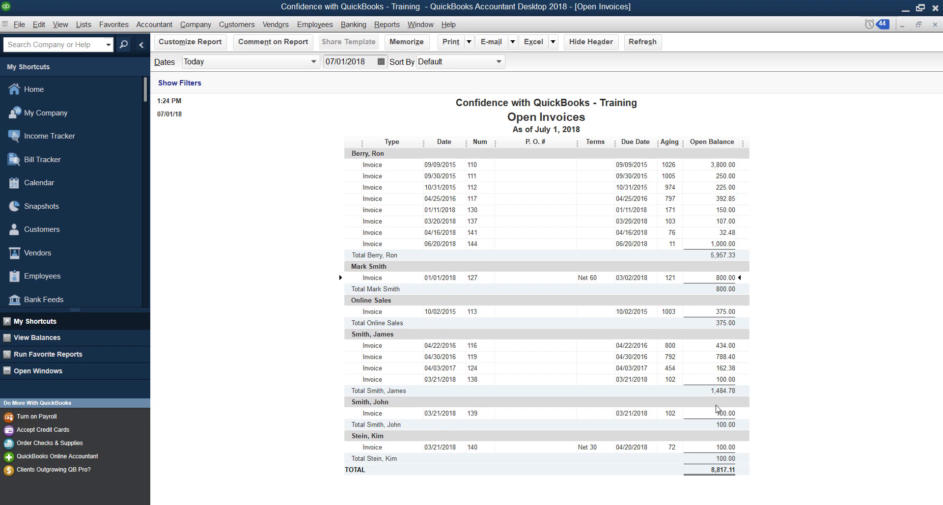
mouse_move(428, 355)
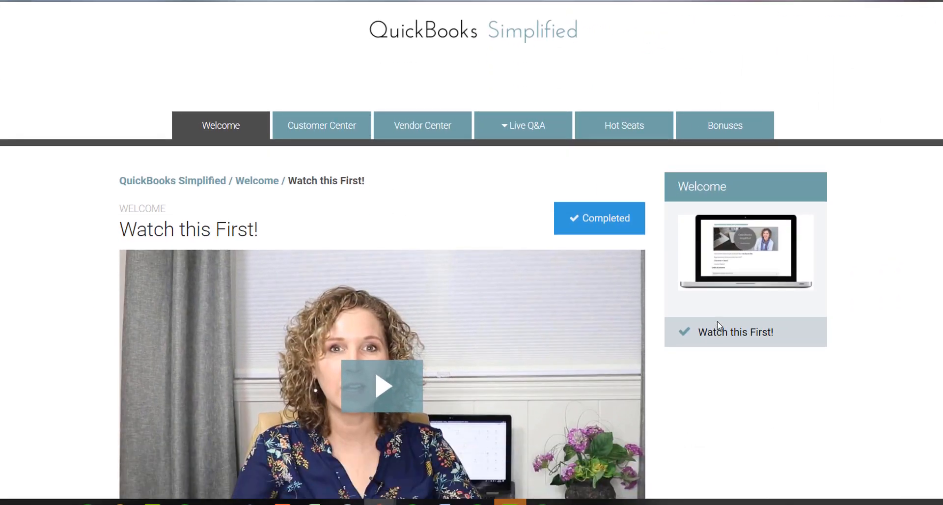
Go to the QuickBooks Simplified membership waiting-list signup page
click(321, 126)
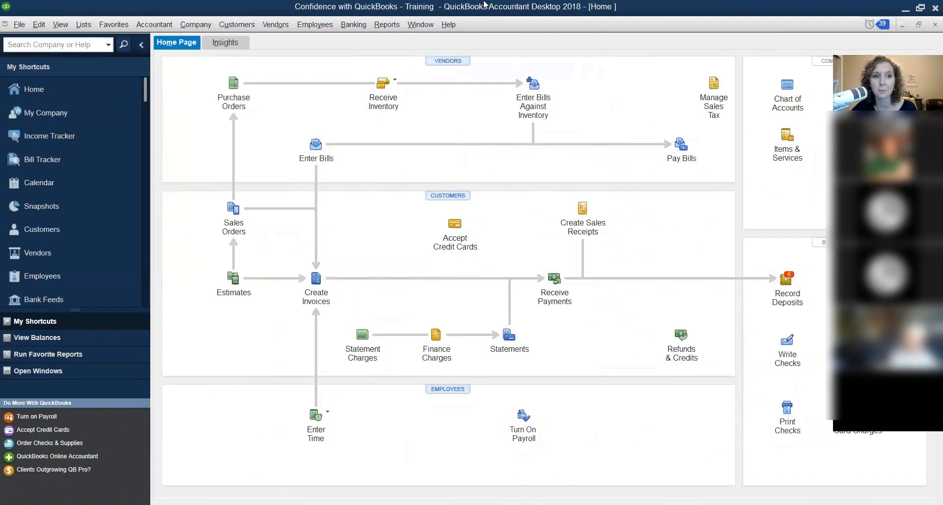
mouse_move(421, 253)
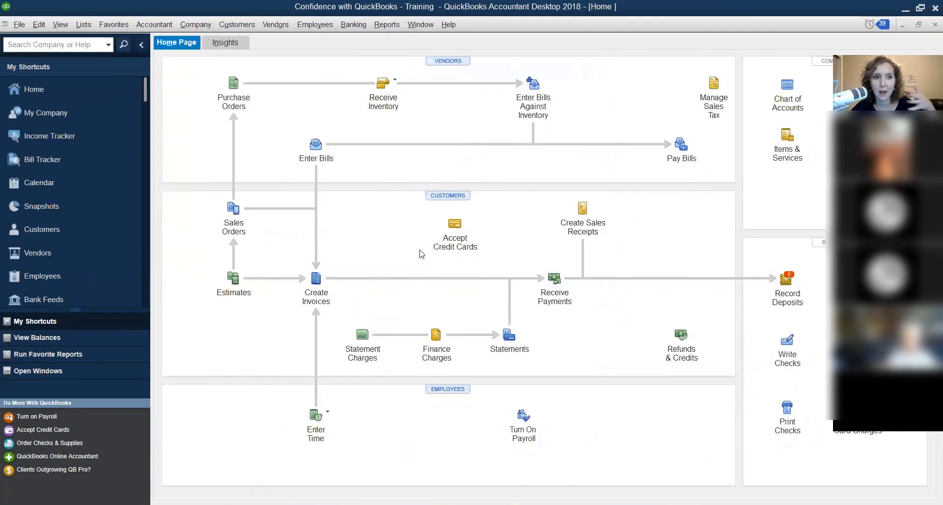
mouse_move(408, 249)
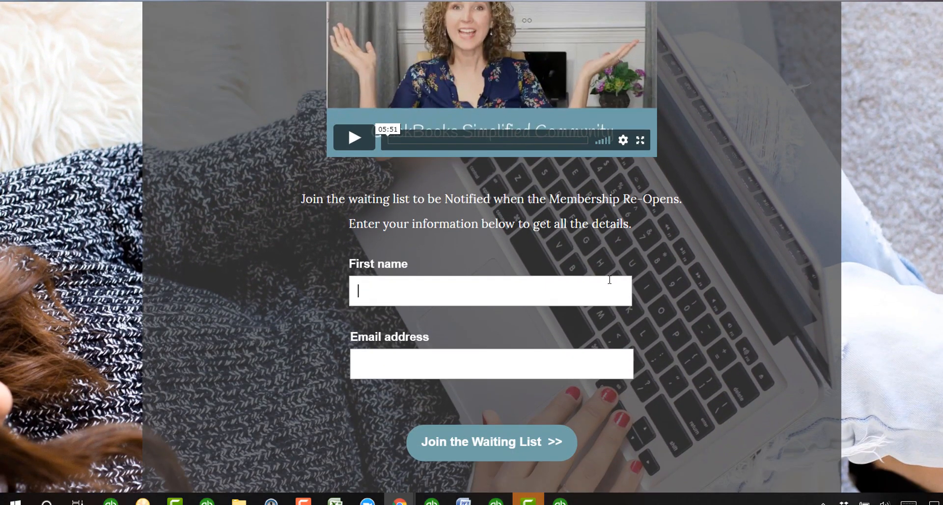
text(Candus)
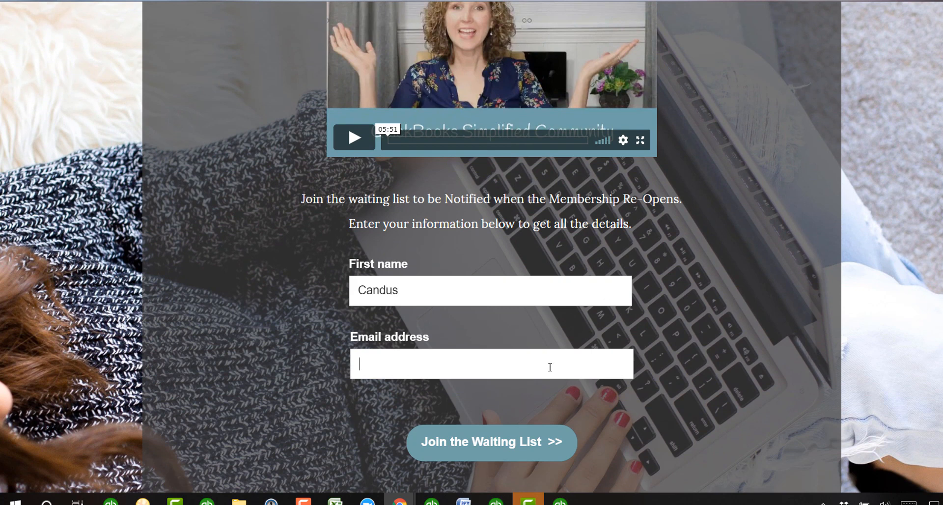
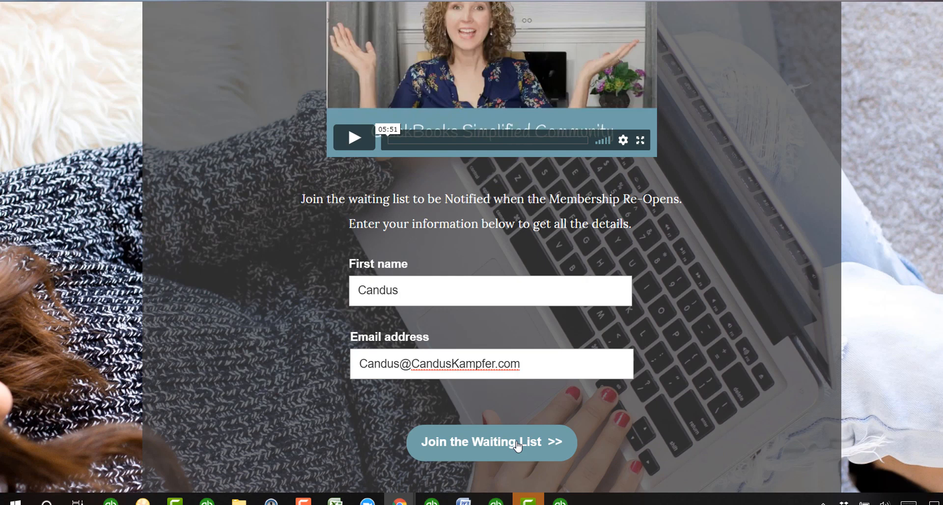